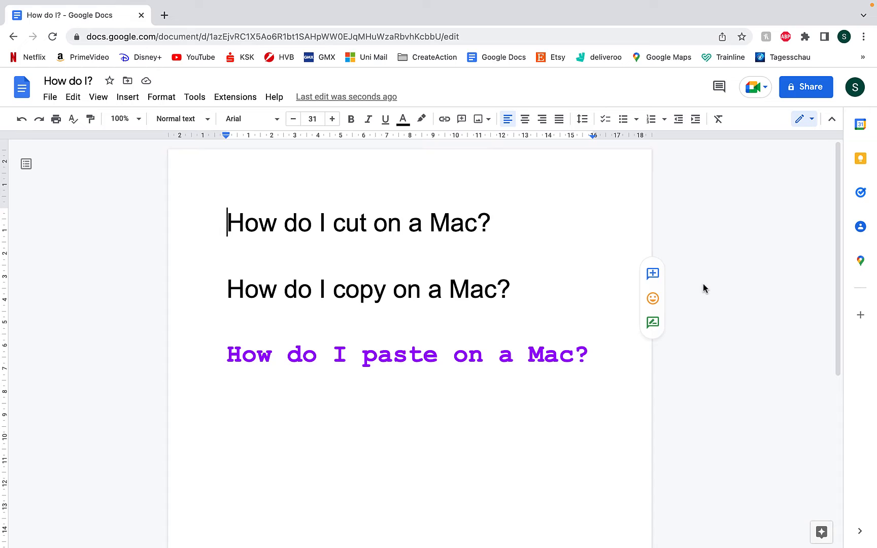
- Cut the 'How do I cut on a Mac?' line, leaving a blank line
{"action": "left_click_drag", "start_coordinate": [226, 222], "coordinate": [429, 222]}
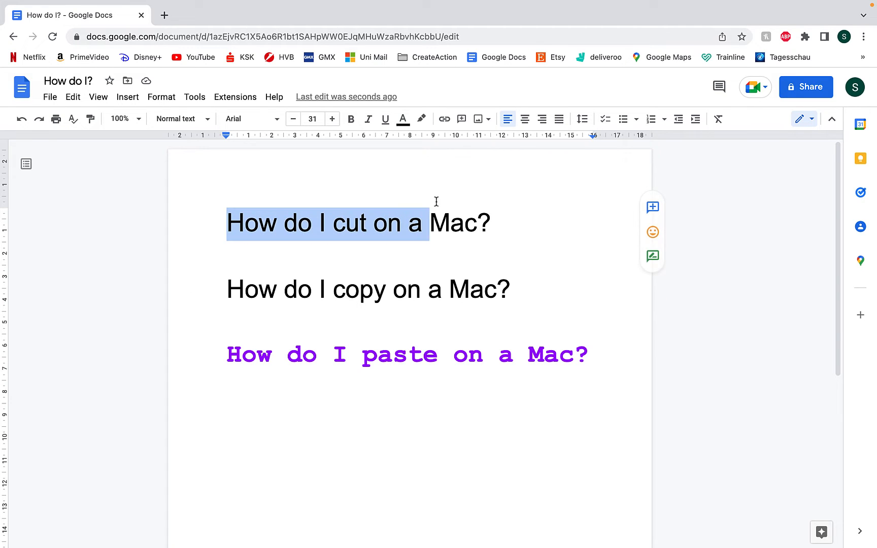
{"action": "key", "text": "cmd+x"}
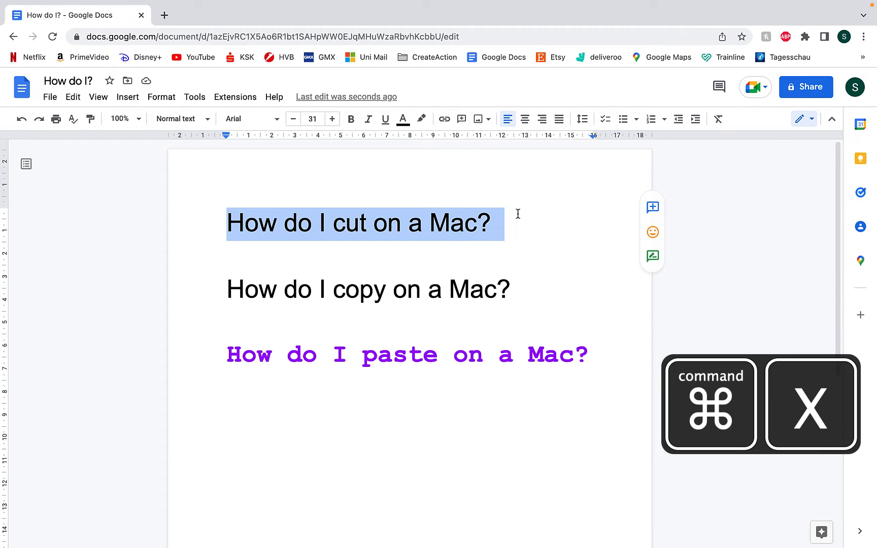
{"action": "key", "text": "cmd+x"}
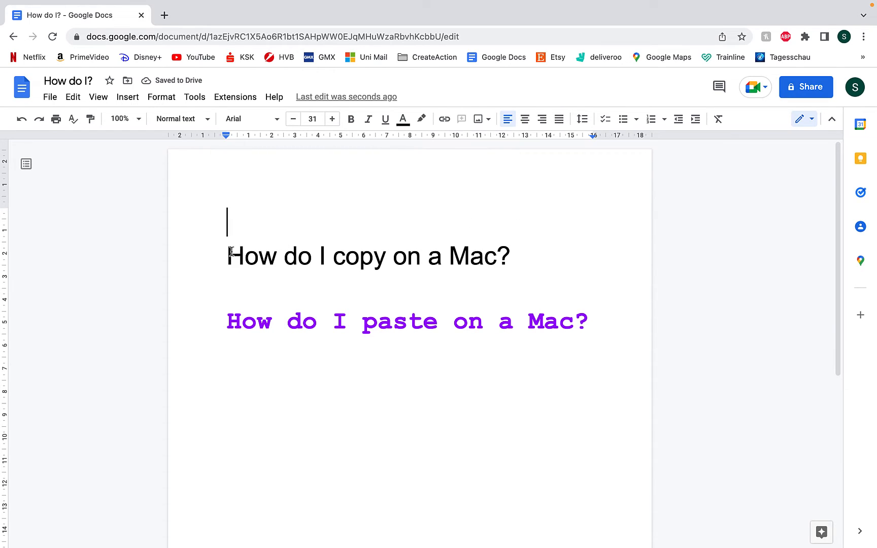
- Paste 'How do I copy on a Mac?' in black on its own line below the purple line
{"action": "key", "text": "cmd+c"}
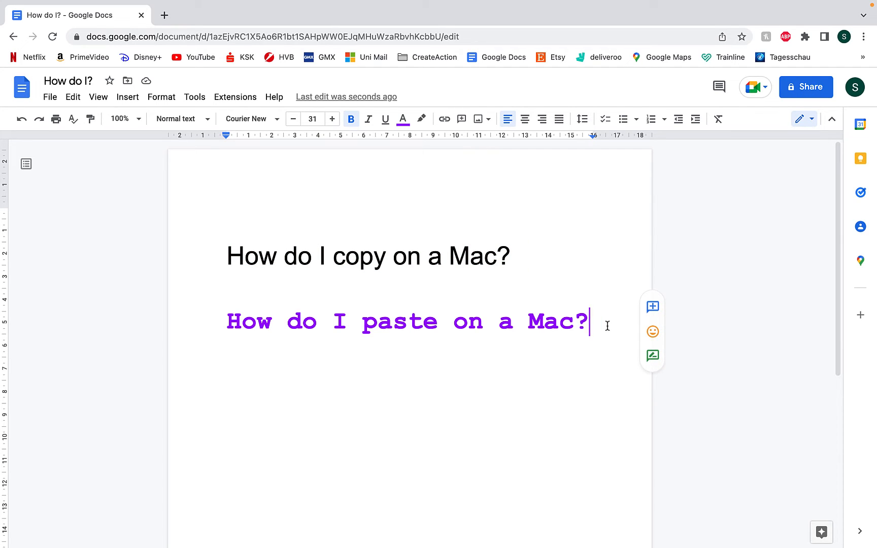
{"action": "key", "text": "cmd+v"}
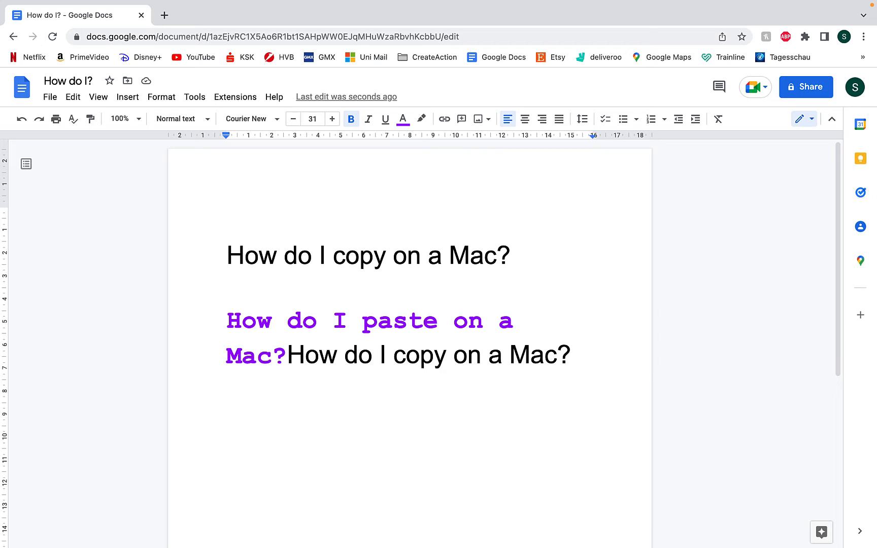
{"action": "key", "text": "enter"}
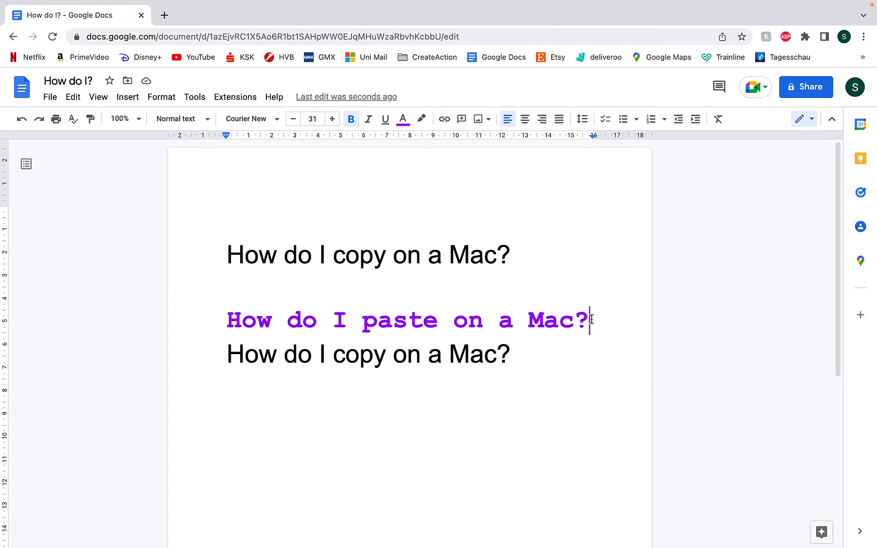
- Paste 'How do I copy on a Mac?' after the purple text in matching purple Courier style
{"action": "key", "text": "shift+cmd+v"}
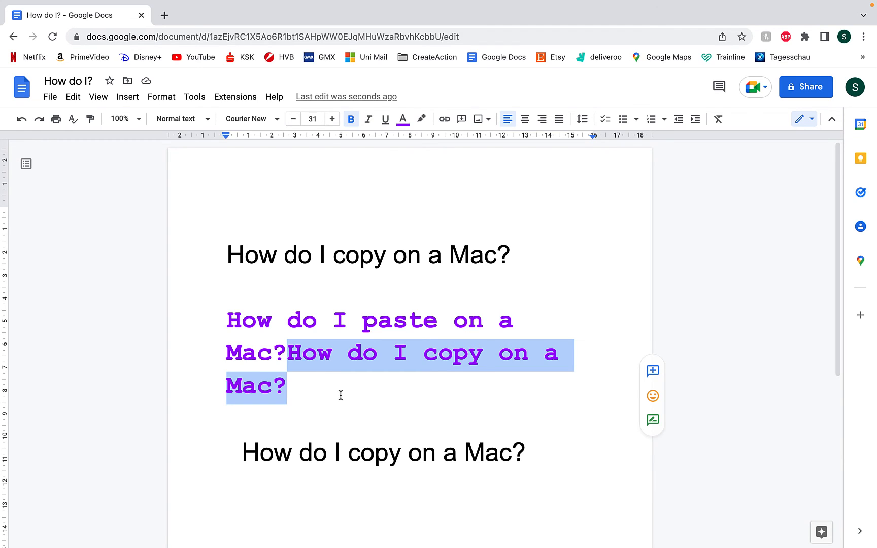
{"action": "left_click", "coordinate": [339, 395]}
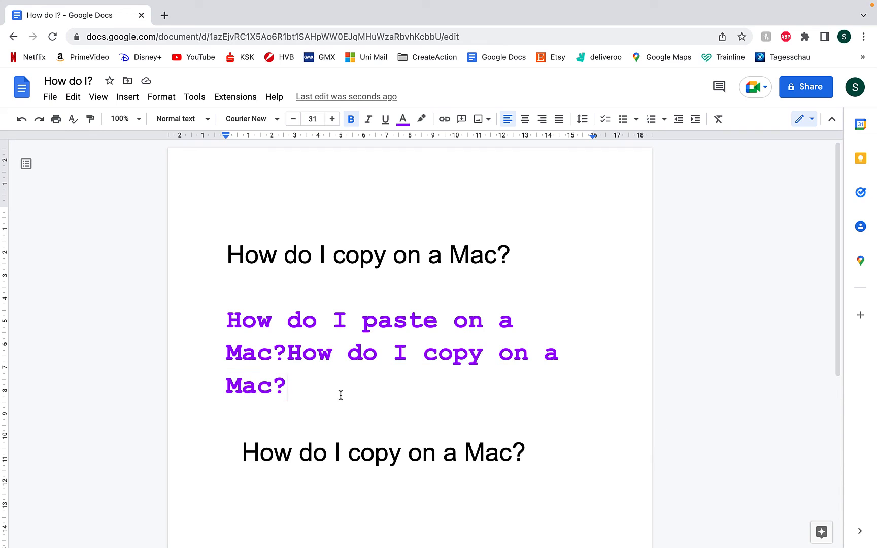